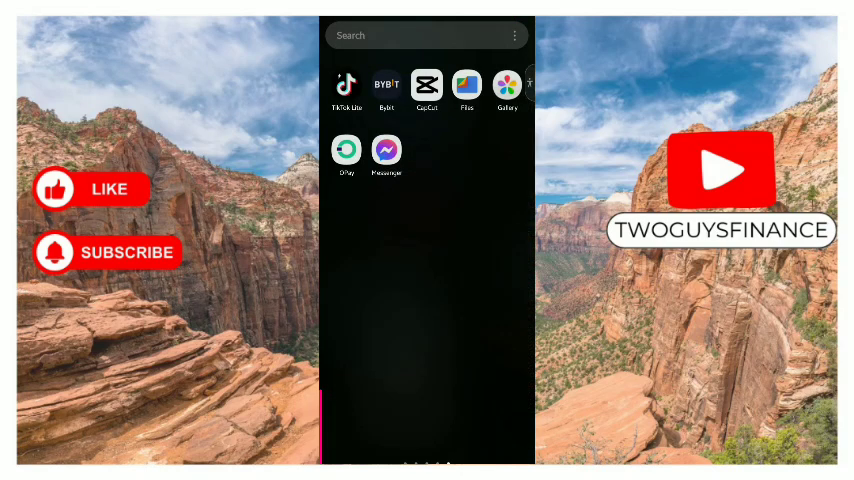
Launch Messenger from the home screen and scroll down the Chats list.
{"action": "left_click", "coordinate": [386, 150]}
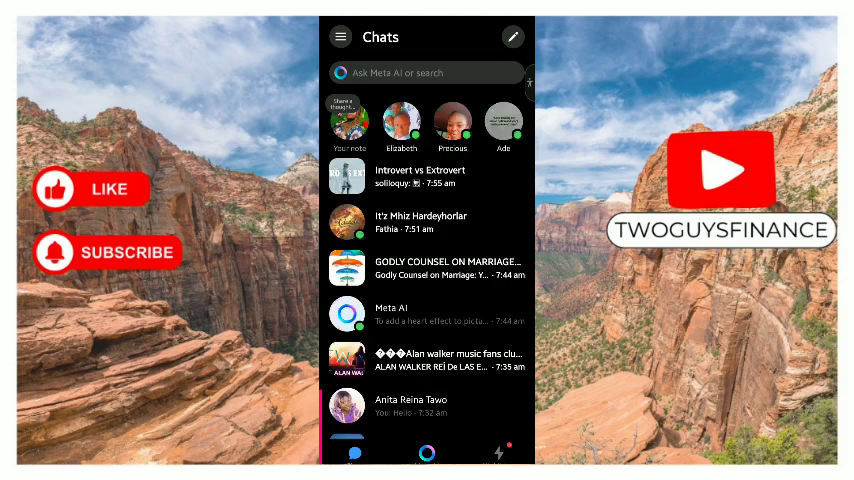
{"action": "scroll", "scroll_direction": "down", "scroll_amount": 3}
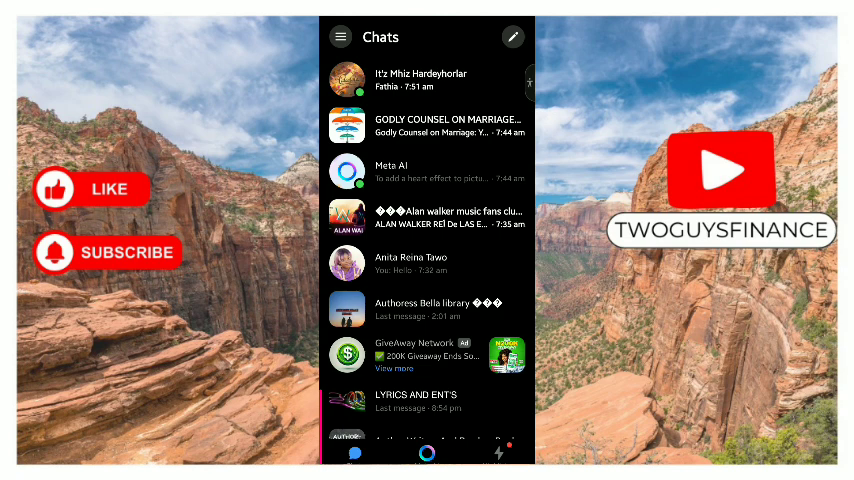
Open the contact's profile and scroll to their bio, mutual friends and details.
{"action": "left_click", "coordinate": [410, 264]}
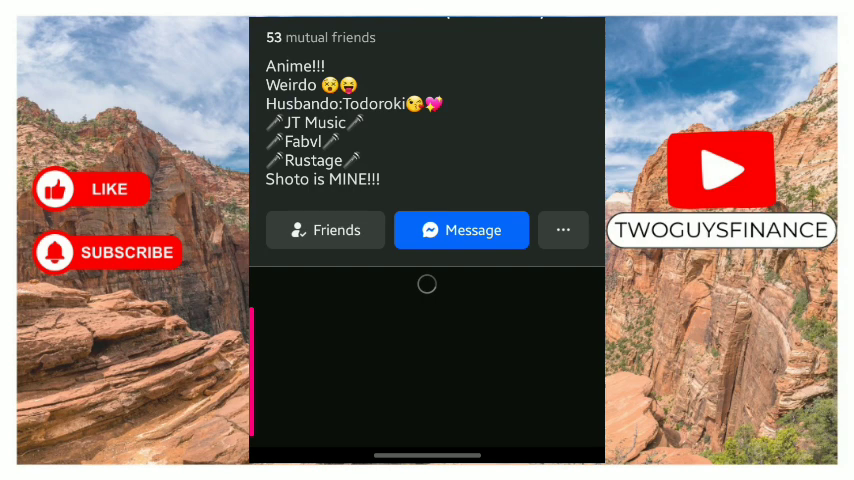
{"action": "scroll", "scroll_direction": "down", "scroll_amount": 3}
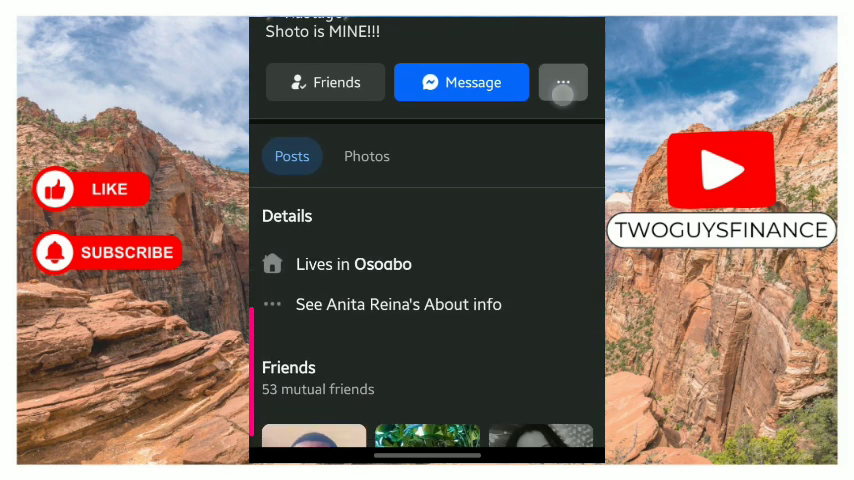
Copy the contact's profile link via the '...' menu, showing 'Link to profile copied'.
{"action": "left_click", "coordinate": [564, 82]}
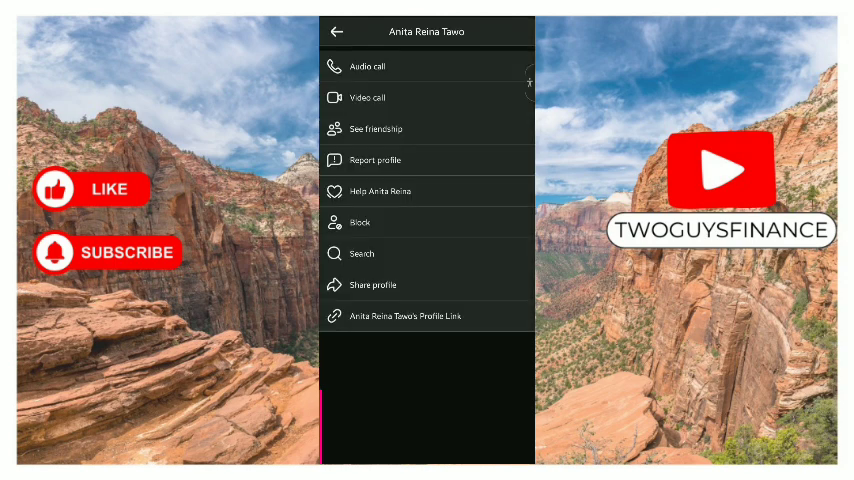
{"action": "left_click", "coordinate": [428, 316]}
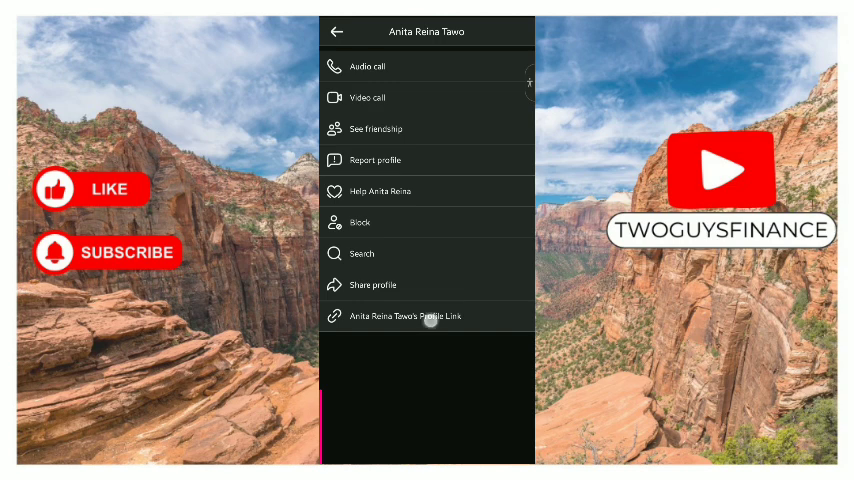
{"action": "left_click", "coordinate": [404, 316]}
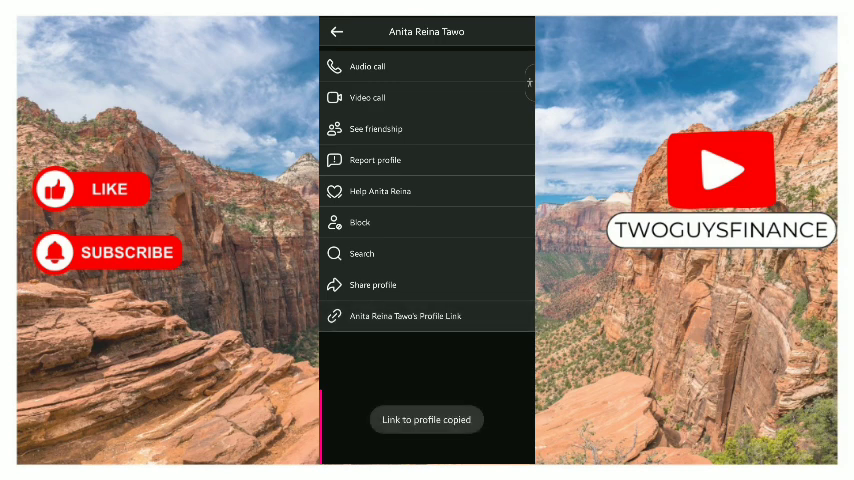